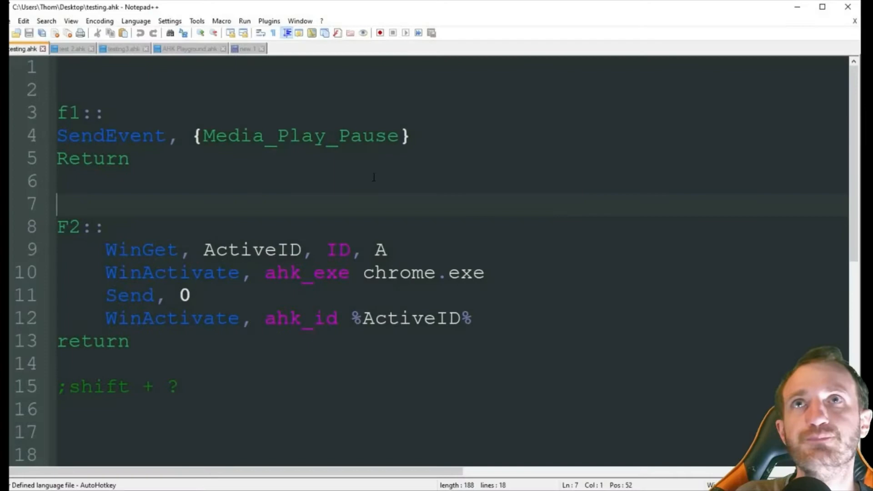
# Click around the AutoHotkey tutorial video page and scroll down it.
pyautogui.click(103, 227)
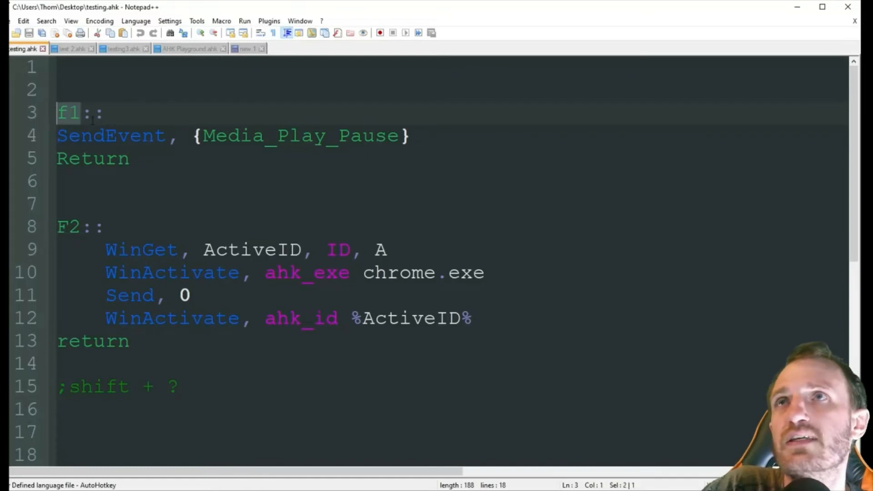
pyautogui.click(107, 114)
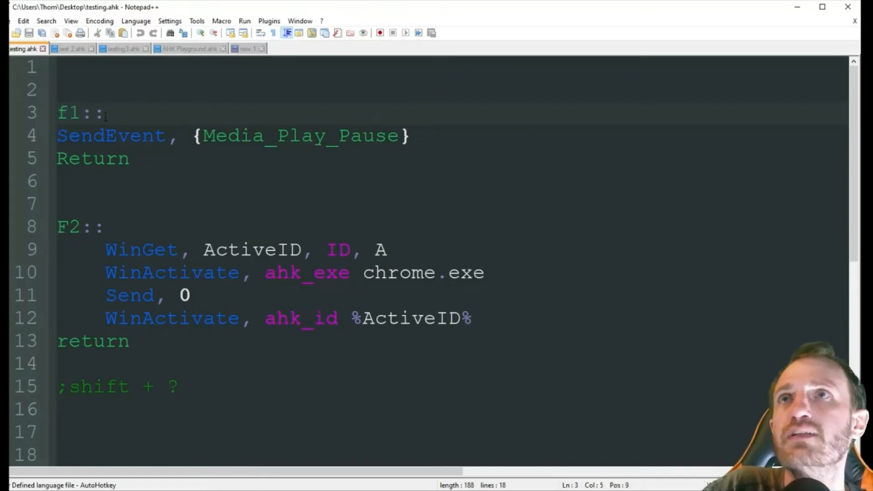
pyautogui.doubleClick(110, 136)
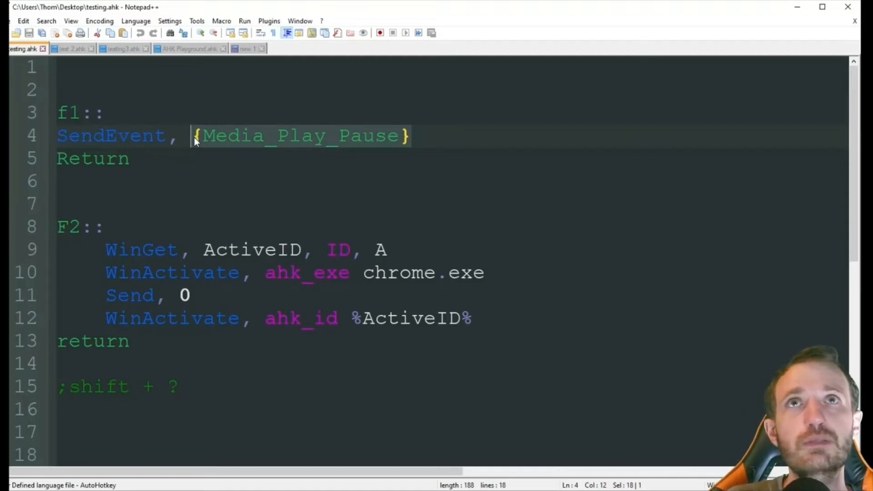
pyautogui.moveTo(259, 139)
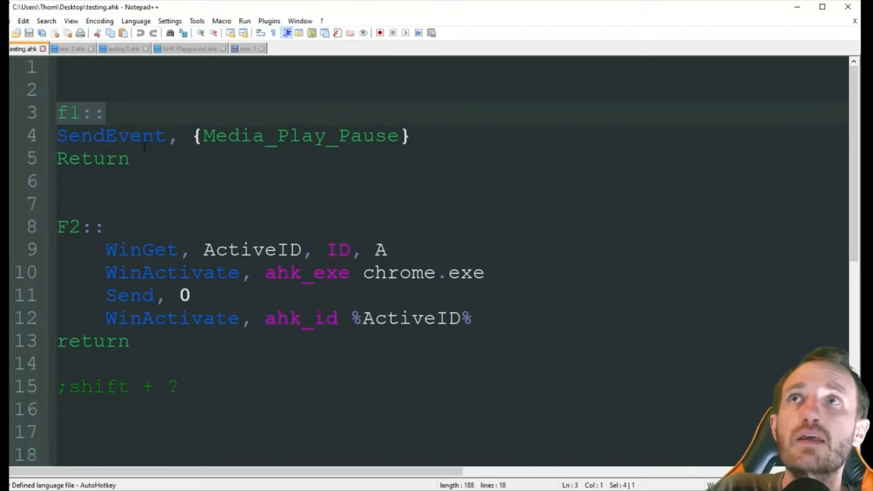
pyautogui.click(131, 158)
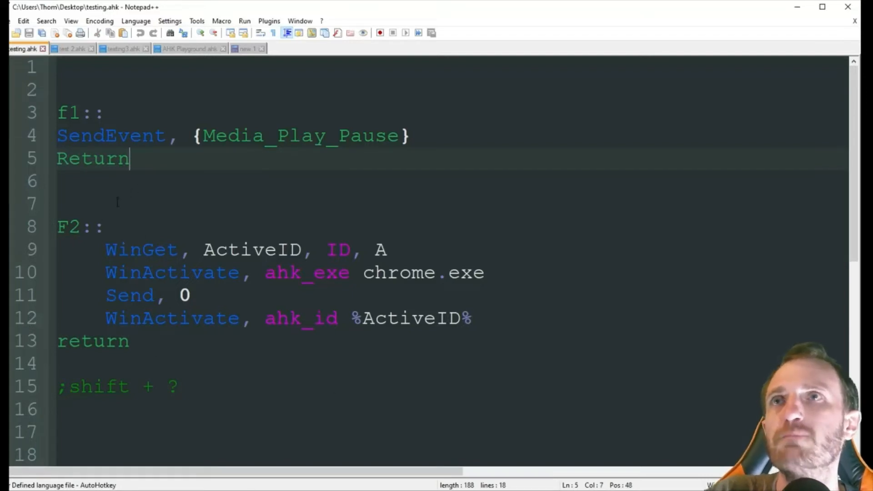
pyautogui.scroll(-3)
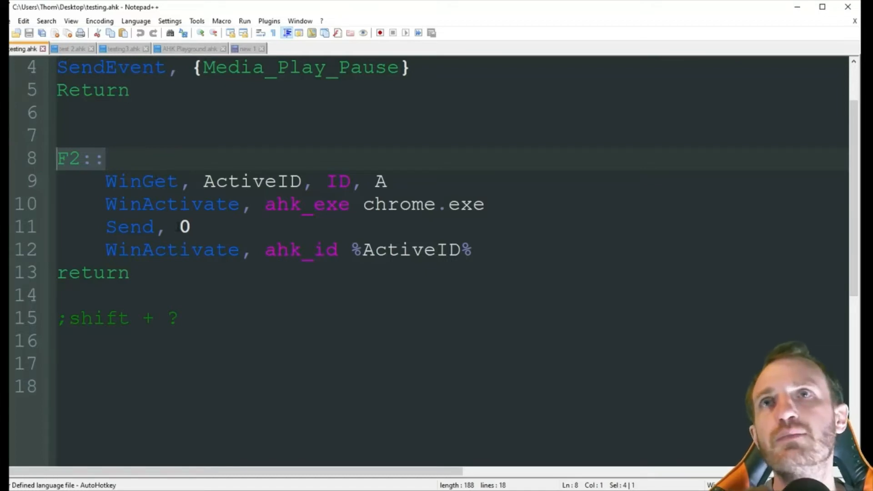
pyautogui.click(176, 226)
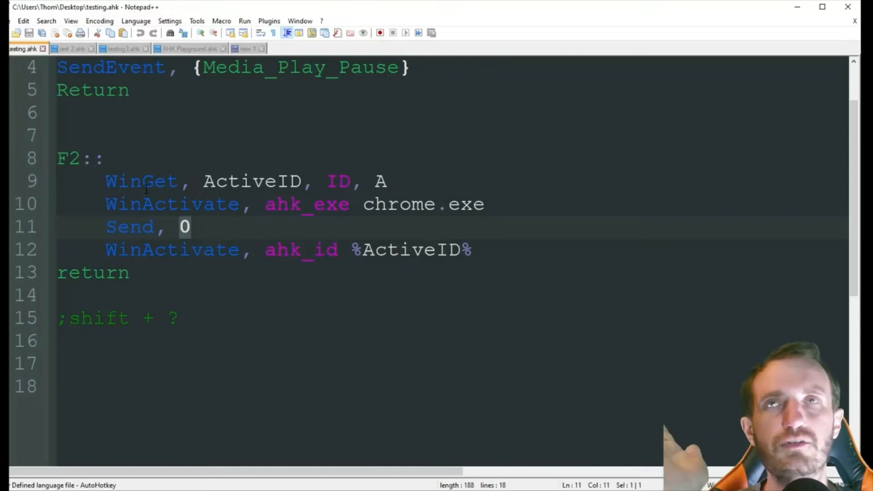
# Highlight the WinGet command, its A parameter and the ActiveID variable name.
pyautogui.doubleClick(141, 181)
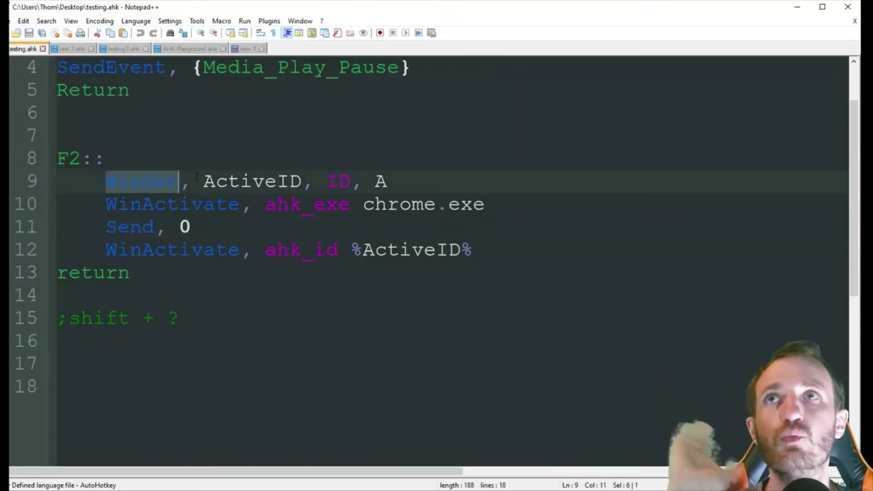
pyautogui.click(354, 182)
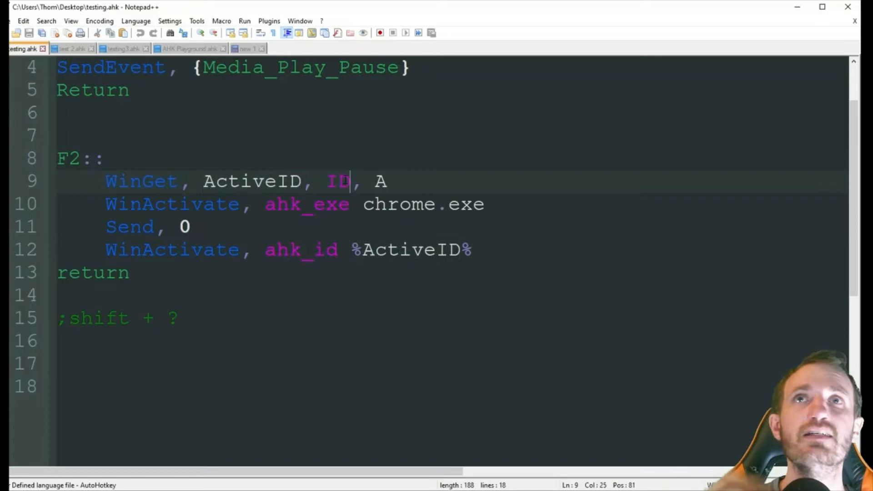
pyautogui.doubleClick(378, 181)
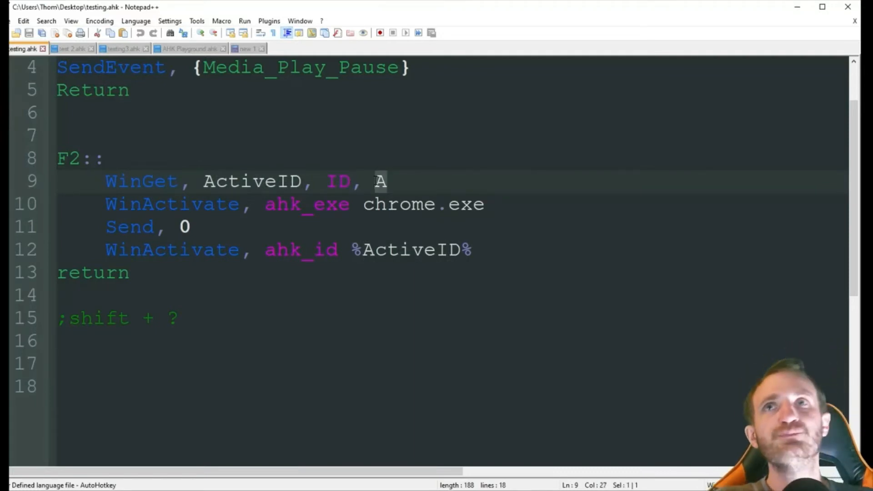
pyautogui.click(253, 181)
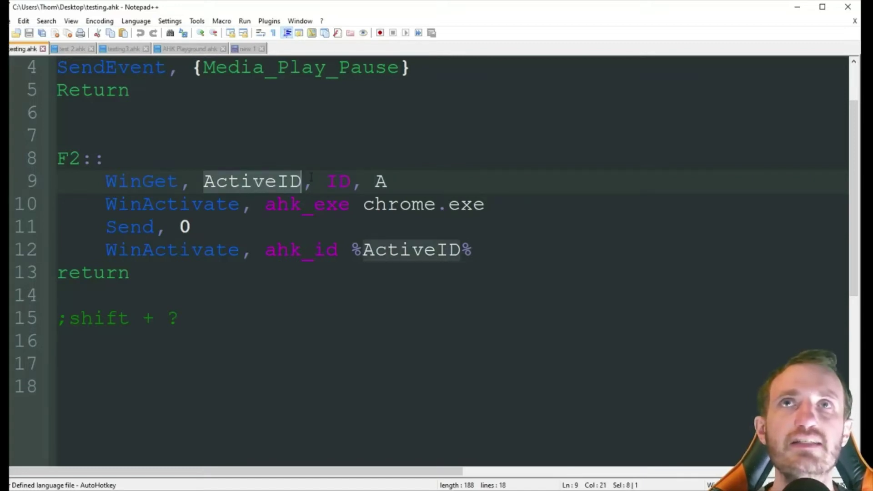
pyautogui.doubleClick(338, 181)
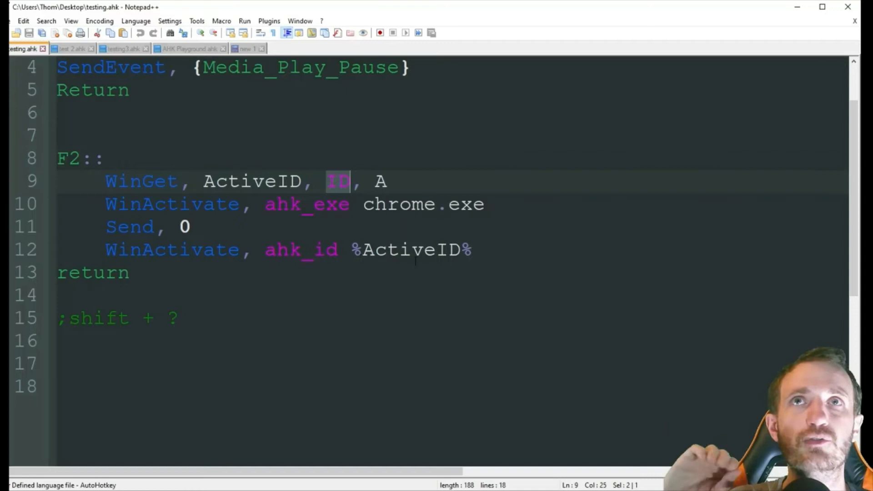
# Bring up YouTube's shortcuts list, scroll to the seek keys, and dismiss it with Escape.
pyautogui.click(411, 250)
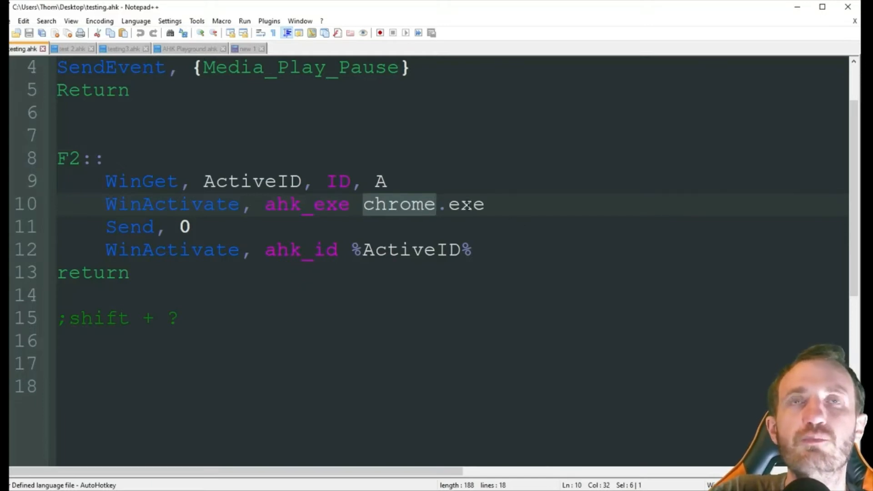
pyautogui.click(484, 204)
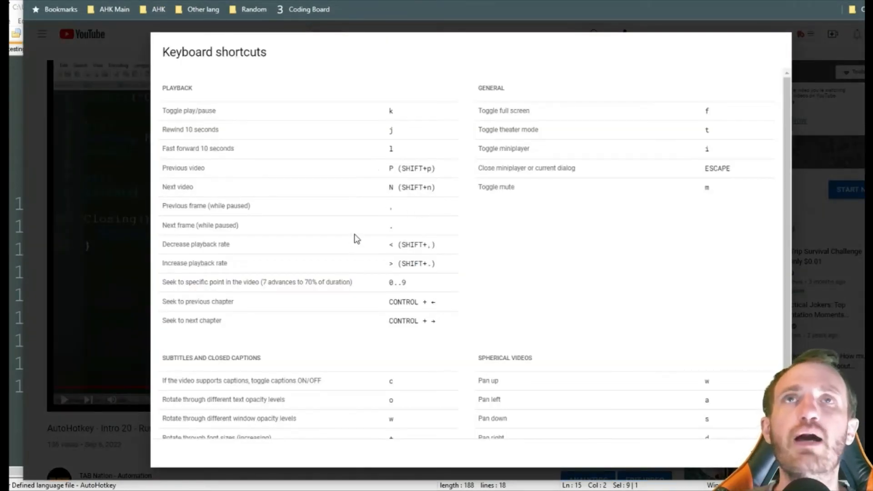
pyautogui.moveTo(404, 184)
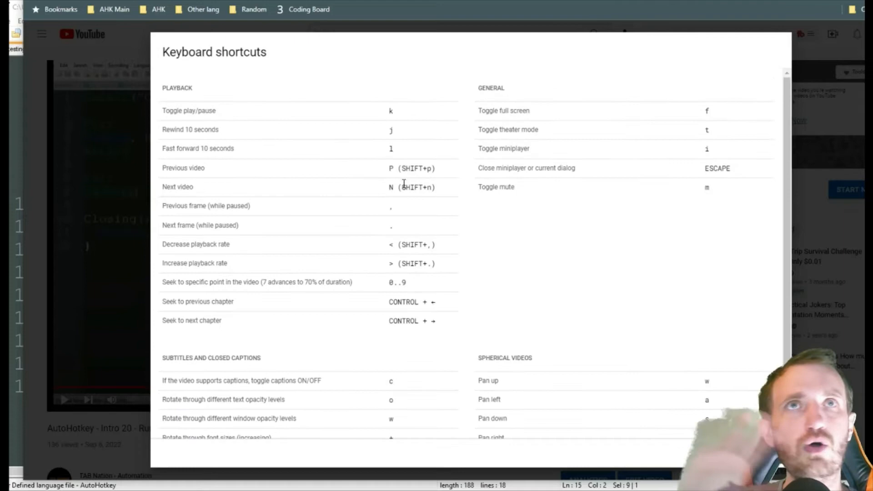
pyautogui.scroll(-3)
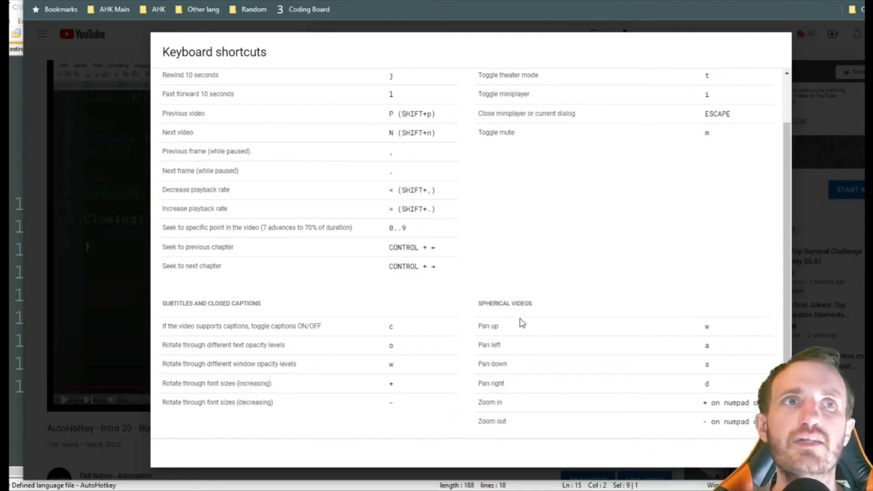
pyautogui.press('Escape')
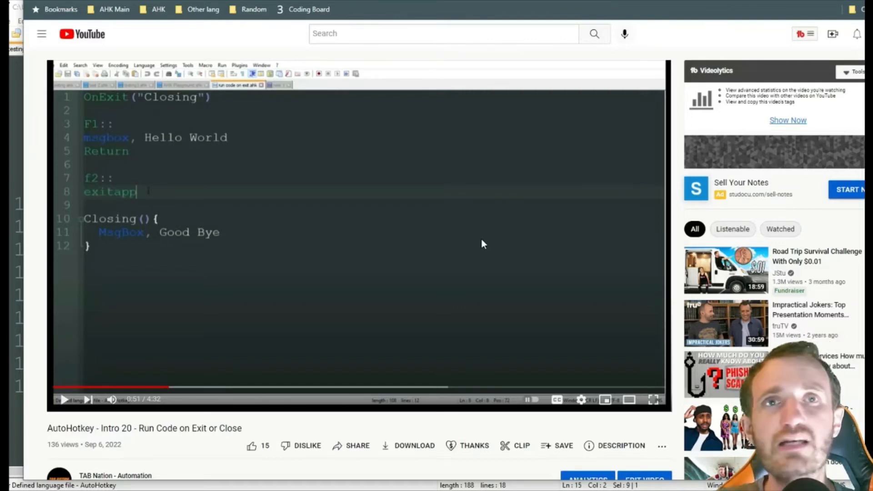
pyautogui.moveTo(474, 247)
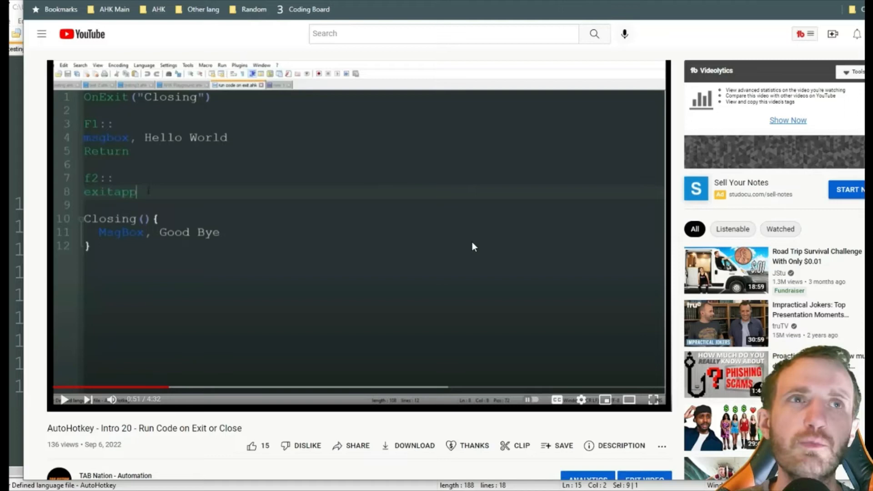
pyautogui.moveTo(39, 361)
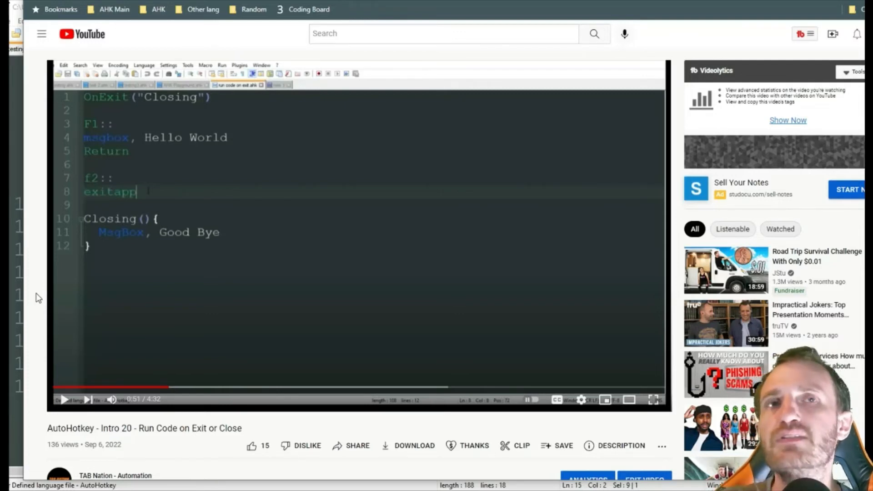
pyautogui.moveTo(34, 292)
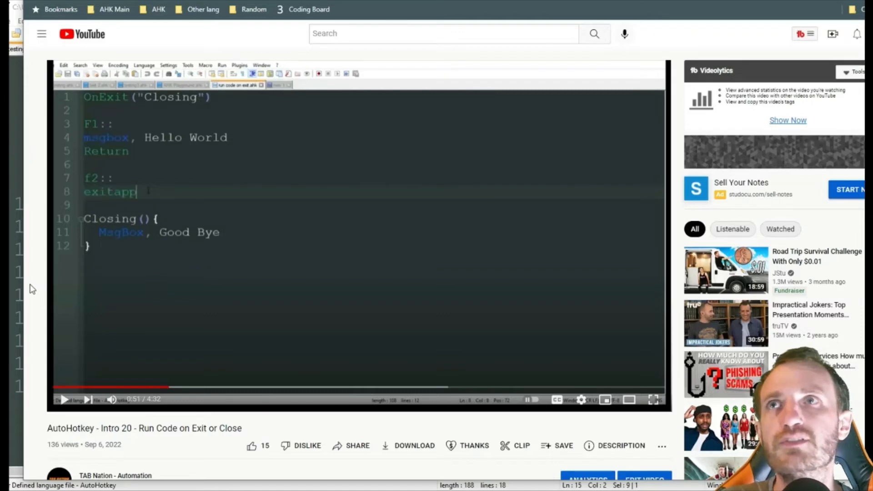
pyautogui.moveTo(25, 288)
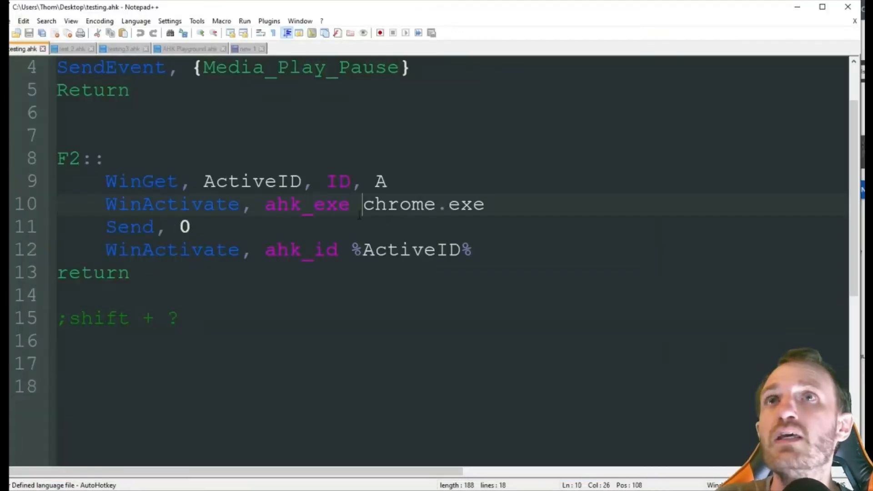
# Scroll back up the AutoHotkey Intro 20 tutorial page.
pyautogui.scroll(3)
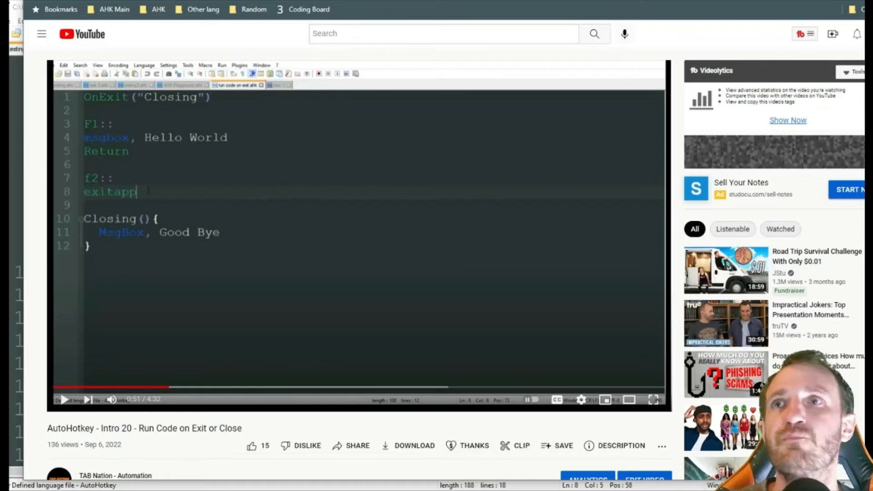
pyautogui.moveTo(40, 328)
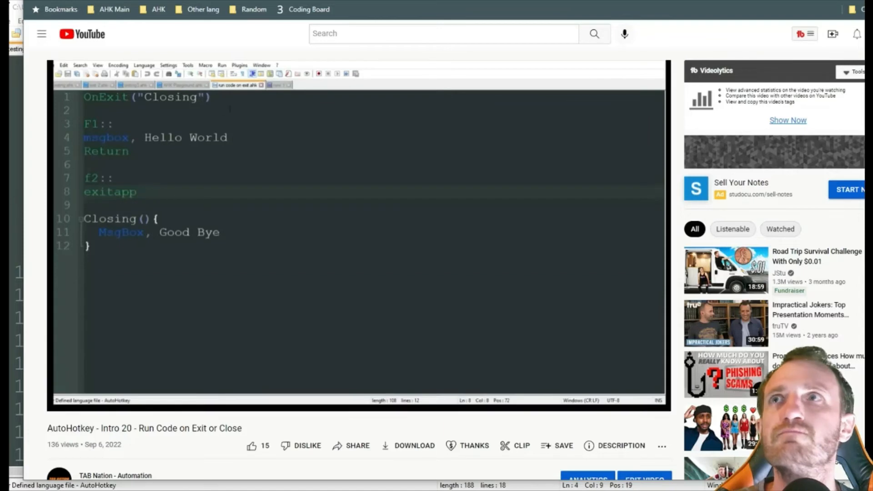
# Restart the Intro 20 video from 0:00 and pause it near the start.
pyautogui.click(211, 97)
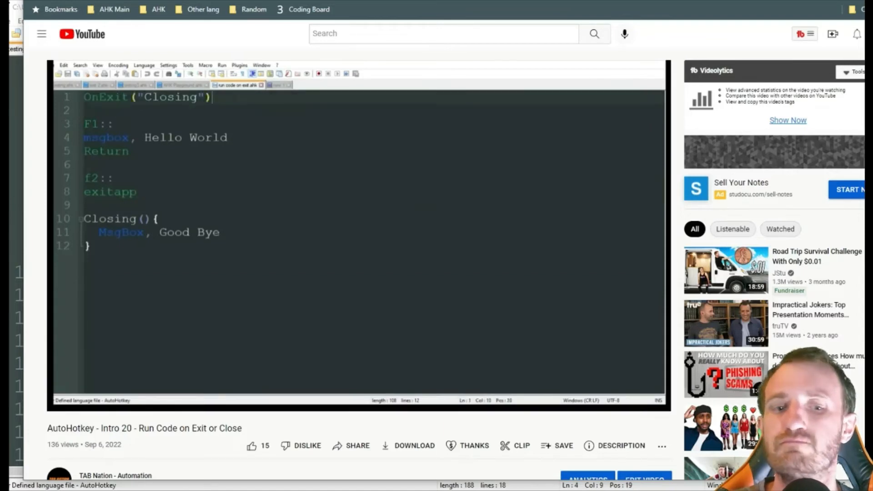
pyautogui.click(356, 223)
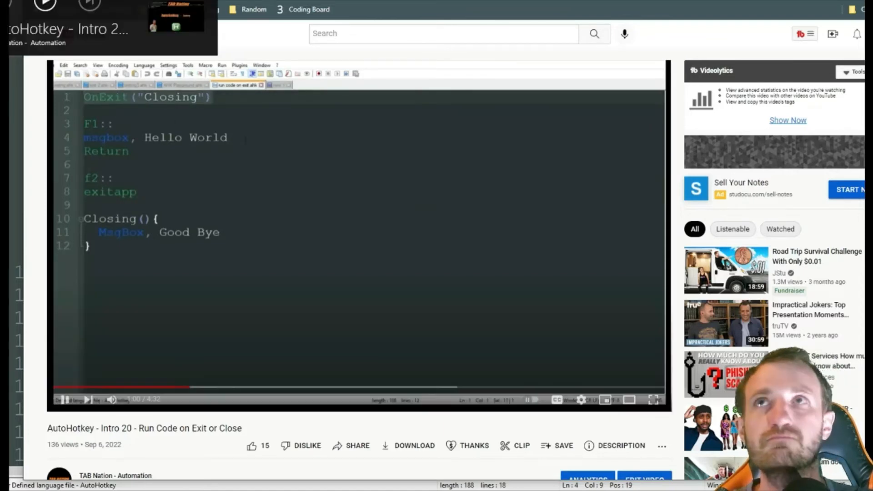
pyautogui.click(65, 400)
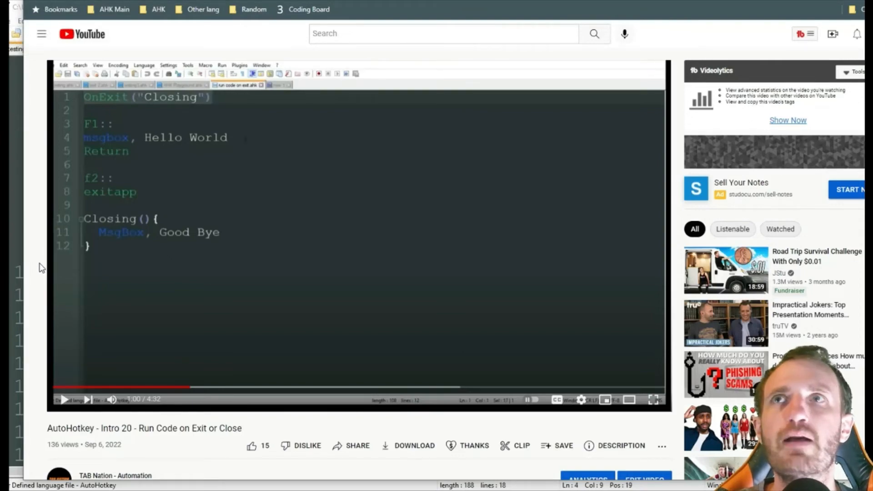
pyautogui.scroll(-3)
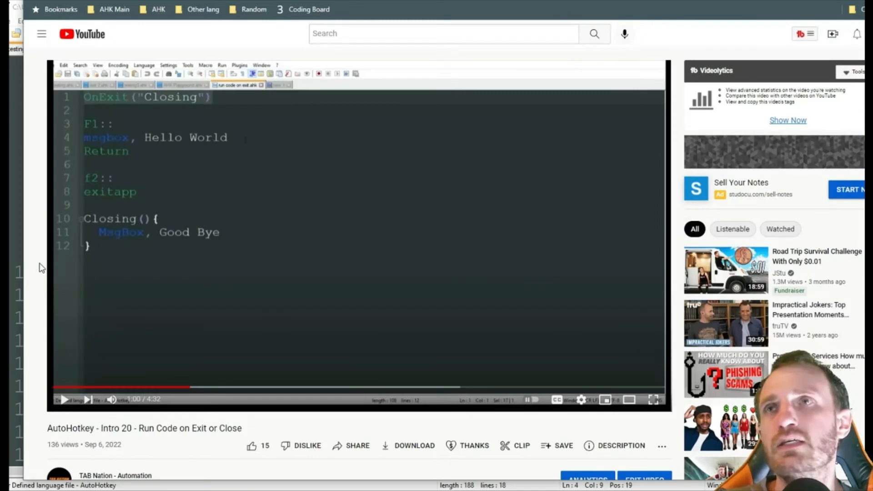
pyautogui.moveTo(21, 248)
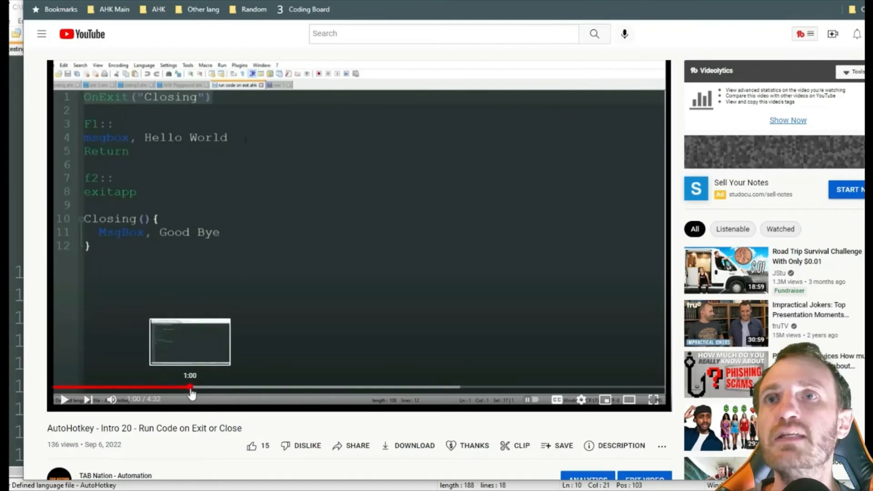
pyautogui.moveTo(53, 290)
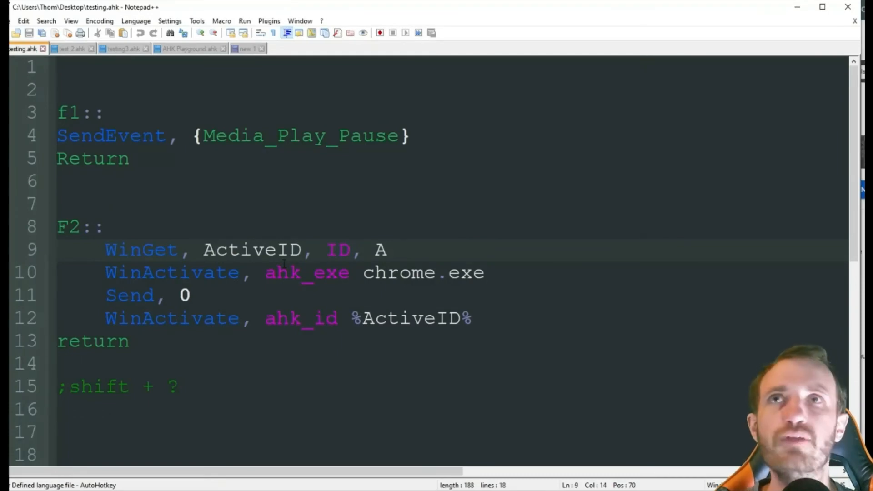
pyautogui.click(262, 295)
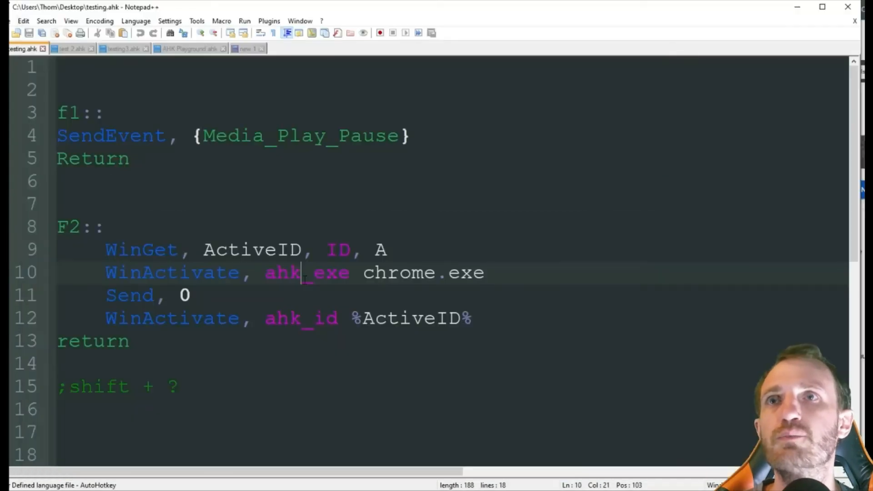
pyautogui.click(179, 295)
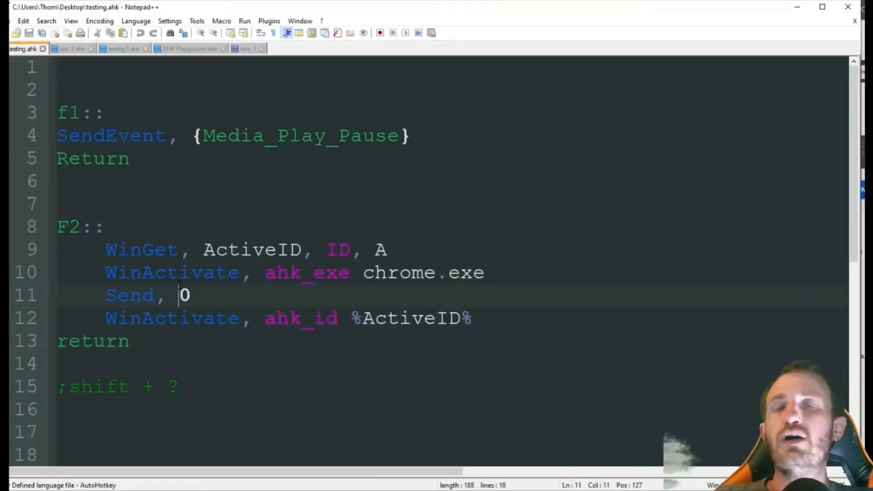
pyautogui.doubleClick(184, 295)
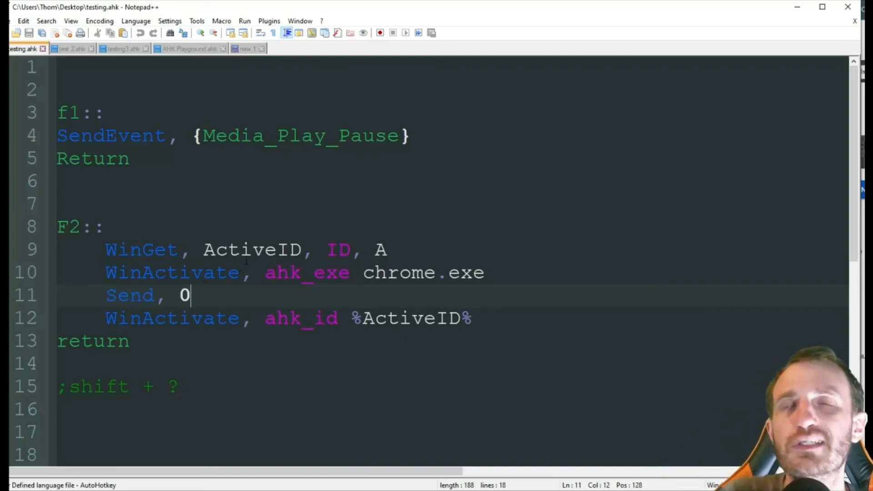
pyautogui.click(104, 227)
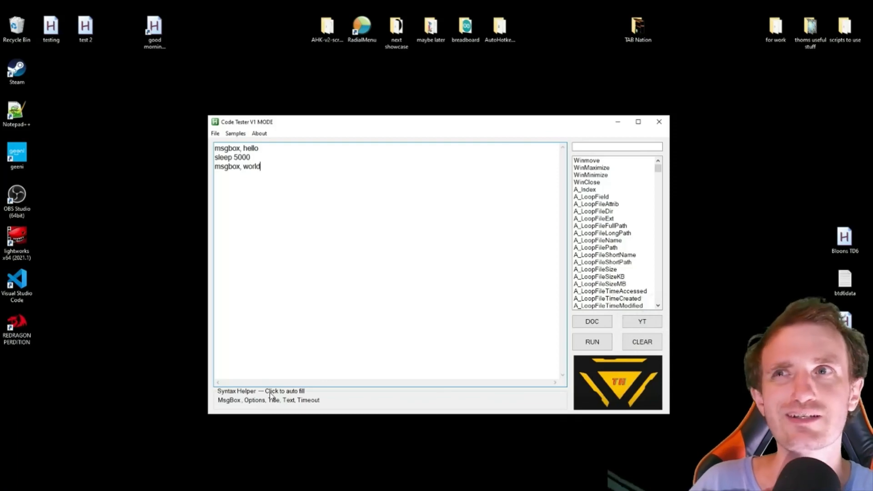
pyautogui.moveTo(312, 196)
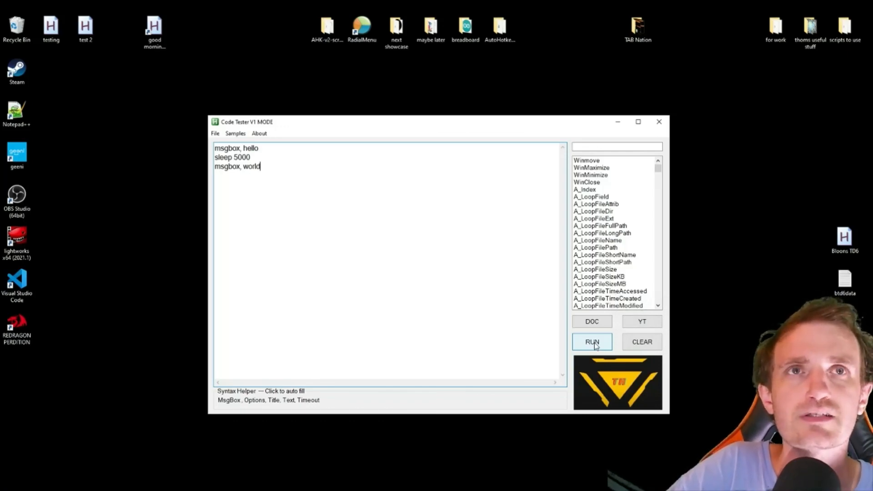
pyautogui.click(592, 342)
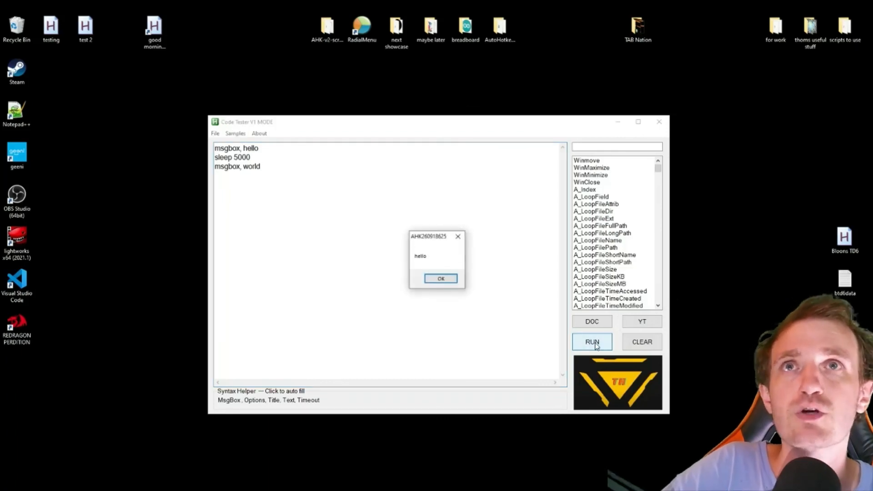
pyautogui.click(440, 278)
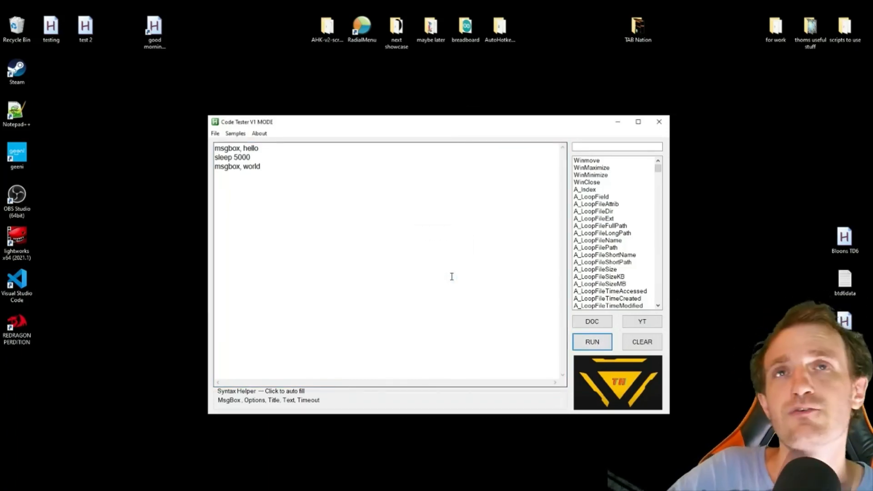
pyautogui.moveTo(496, 272)
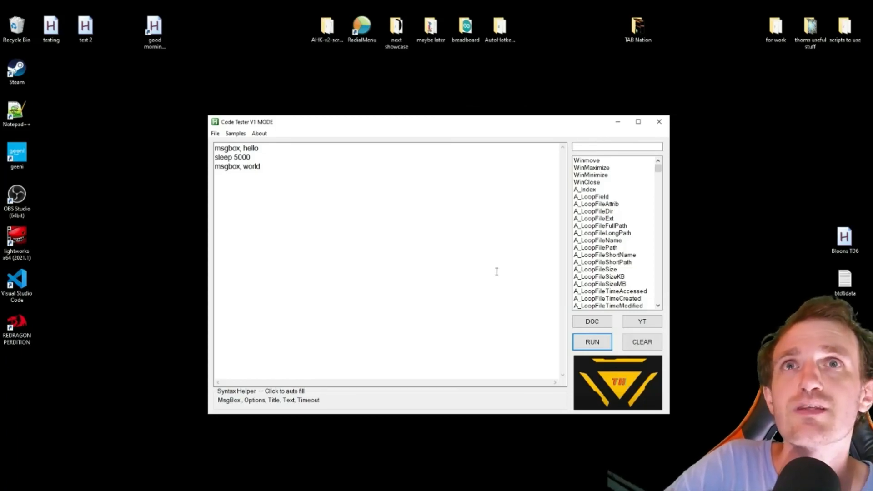
pyautogui.click(592, 341)
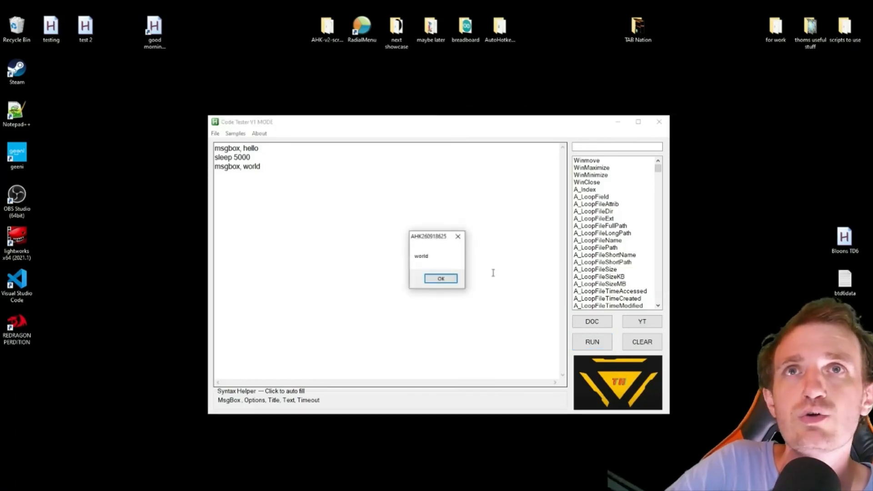
pyautogui.click(440, 279)
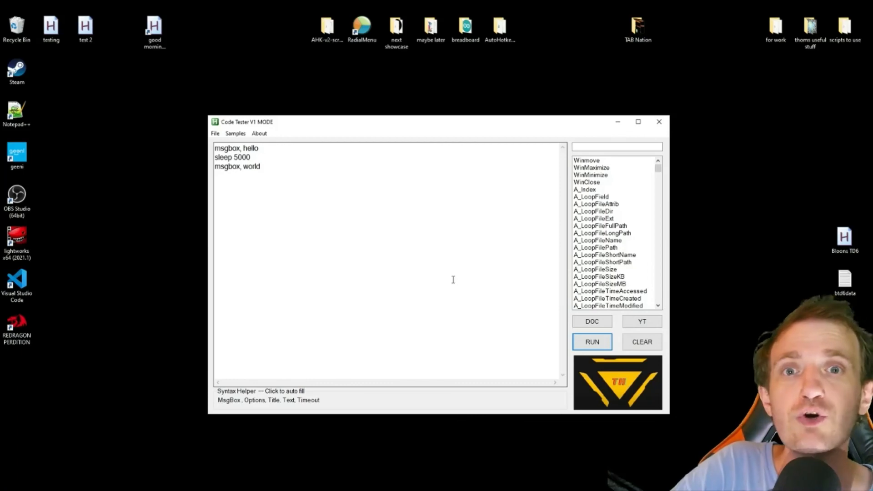